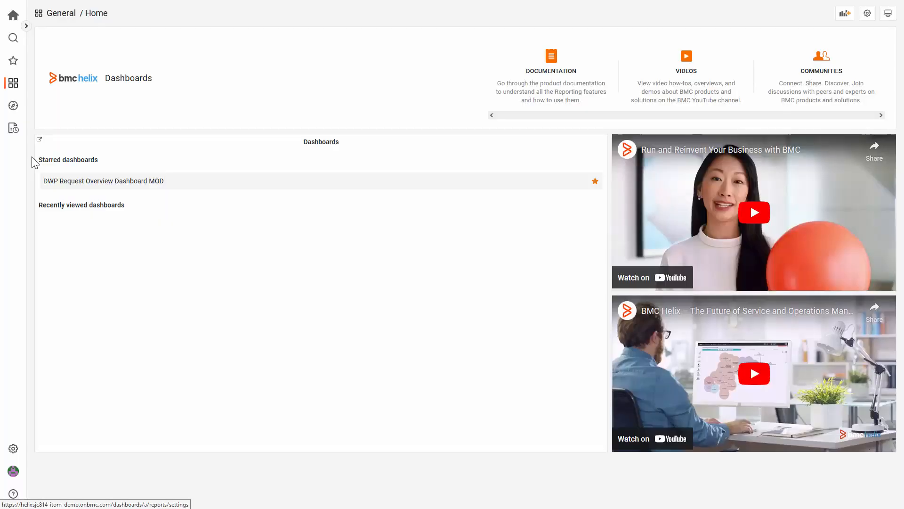
- From the account menu, view the existing Dashboards teams: Administrators, Licensed User, New test group
left_click(13, 471)
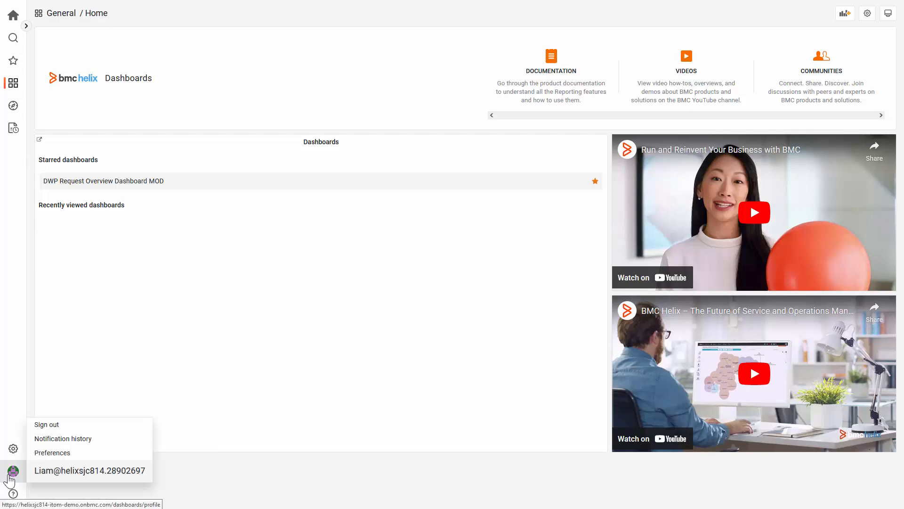
left_click(13, 448)
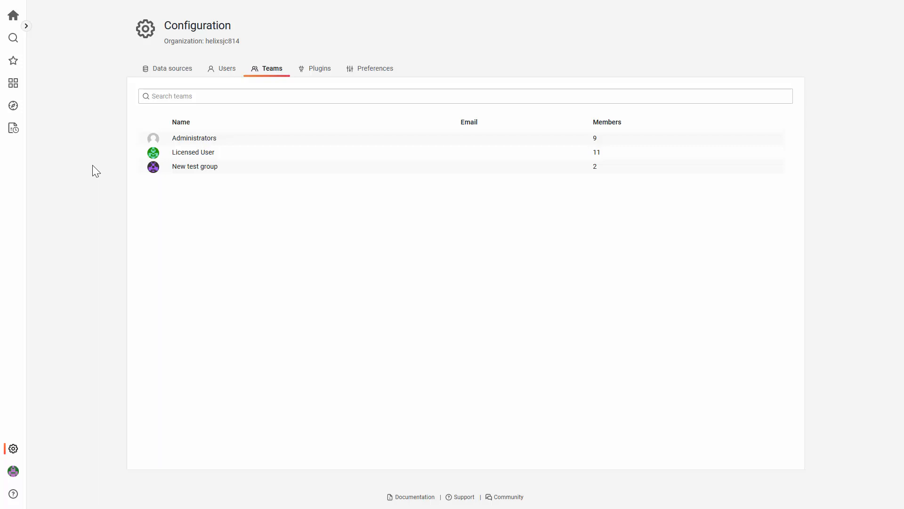
mouse_move(445, 267)
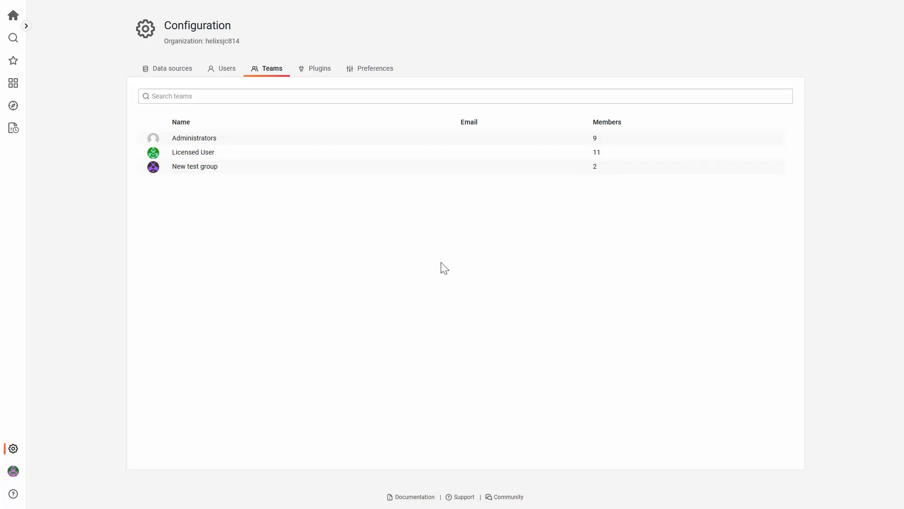
mouse_move(157, 238)
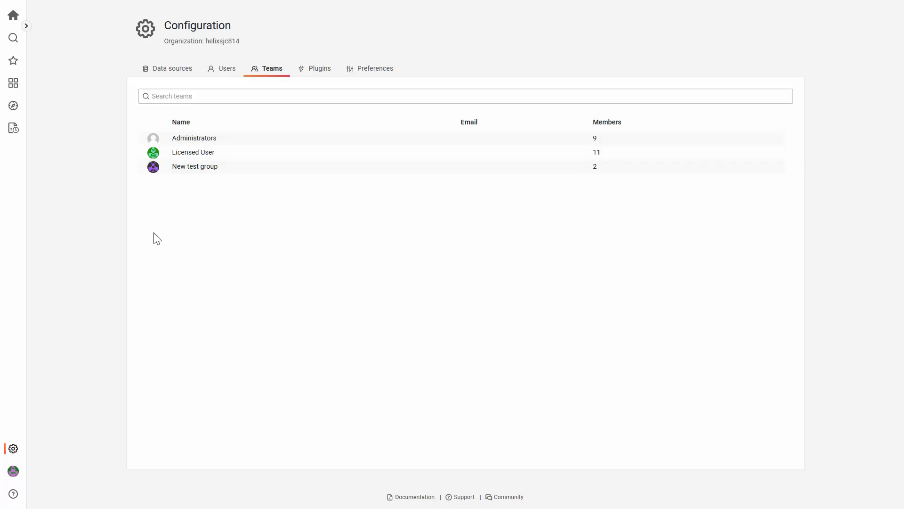
mouse_move(103, 215)
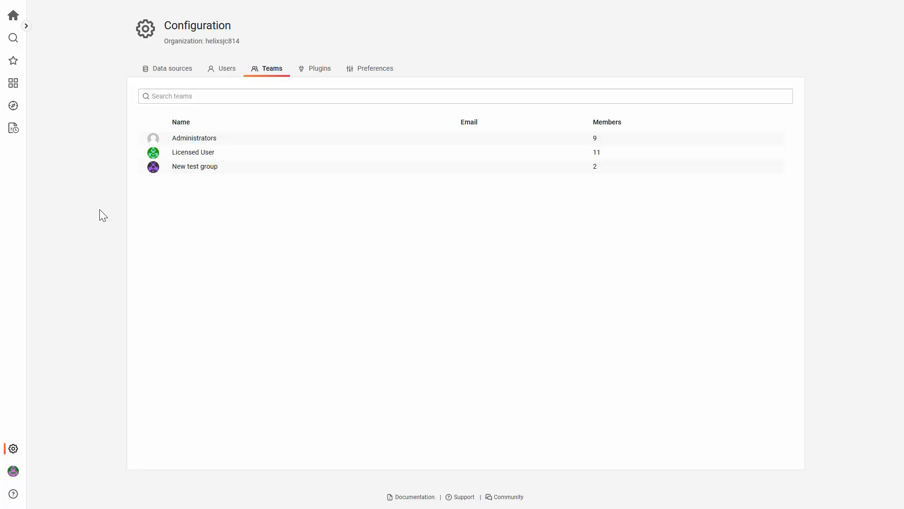
mouse_move(107, 211)
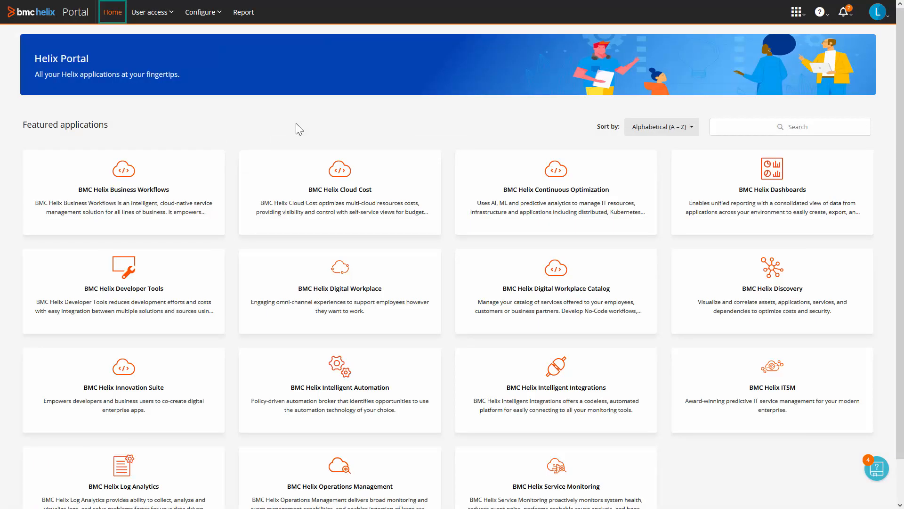
- Open the User groups list under User access, showing 11 groups
left_click(150, 12)
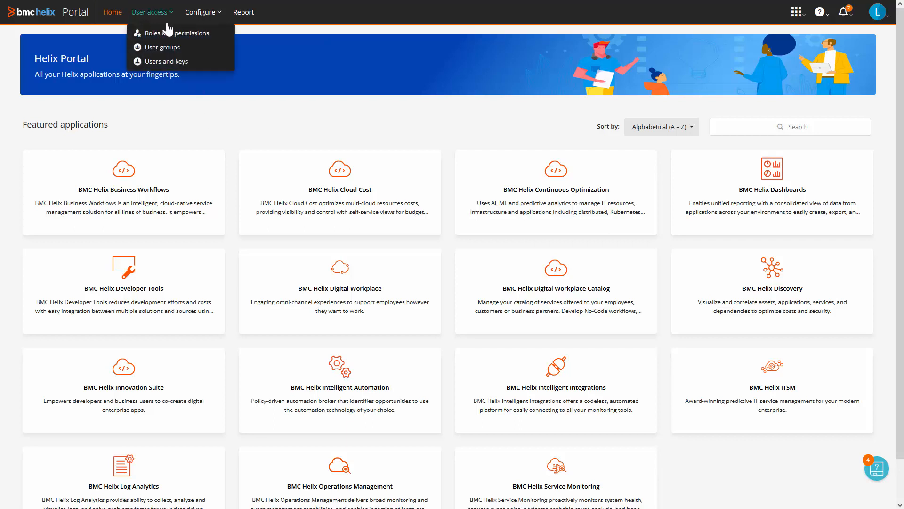
left_click(162, 47)
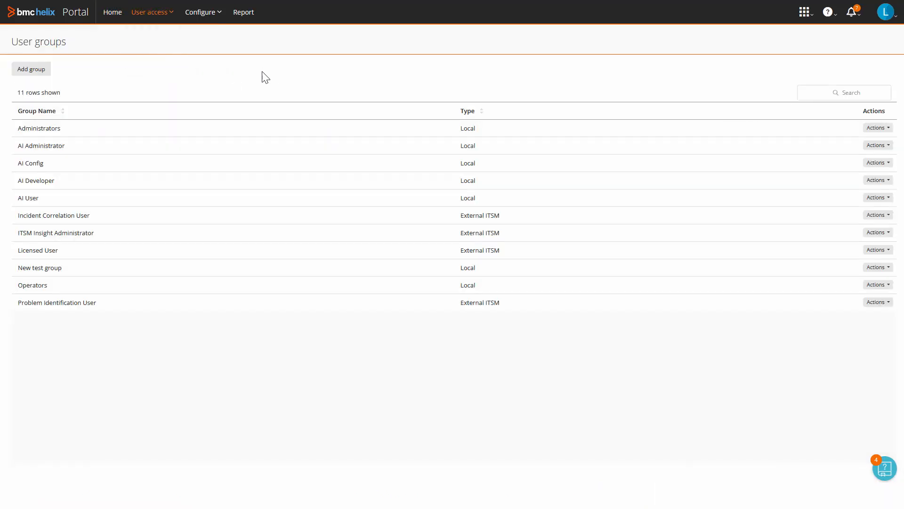
mouse_move(36, 91)
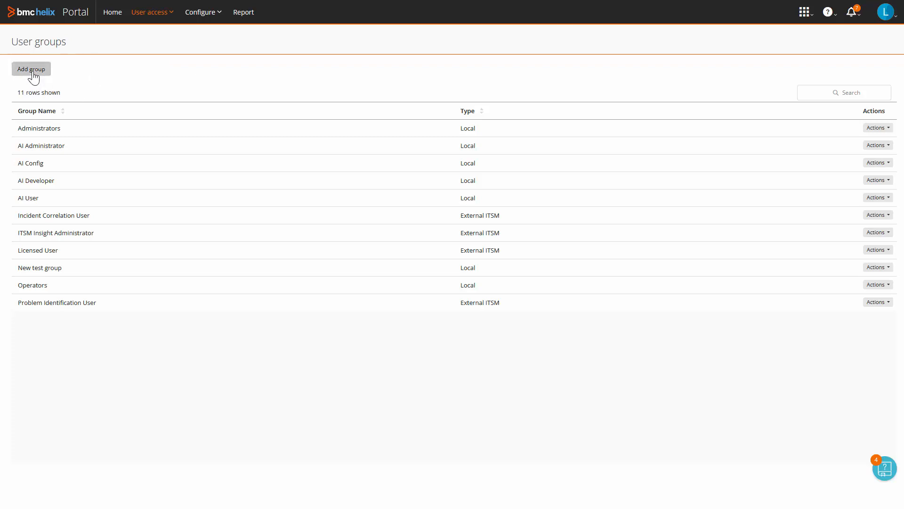
- Create a new local user group named 'Test'
left_click(31, 69)
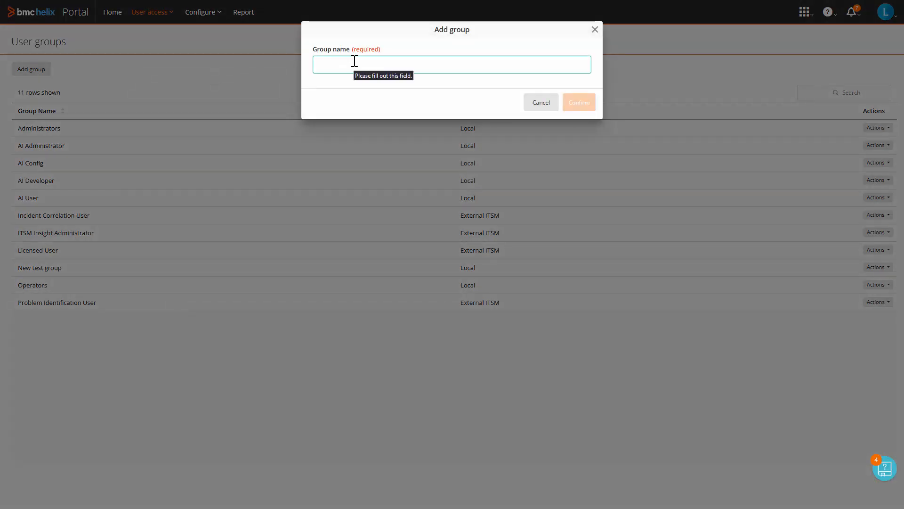
type("Test")
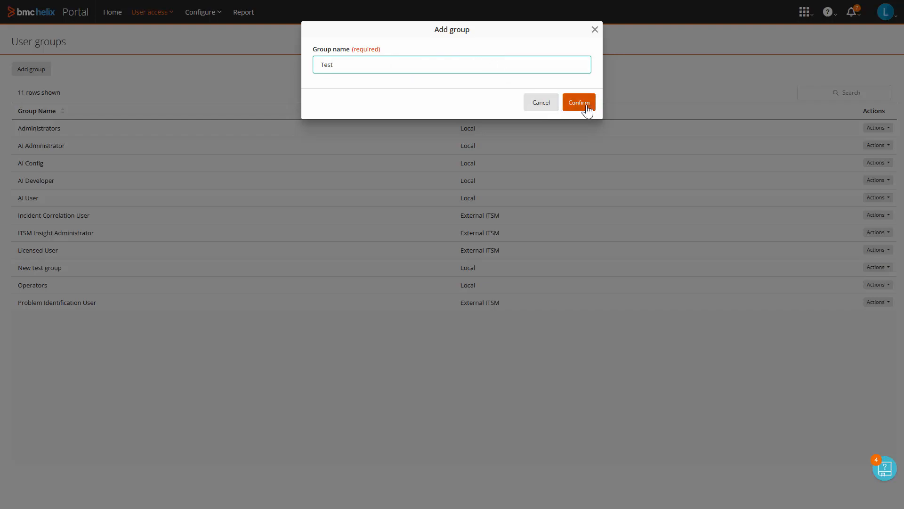
left_click(579, 102)
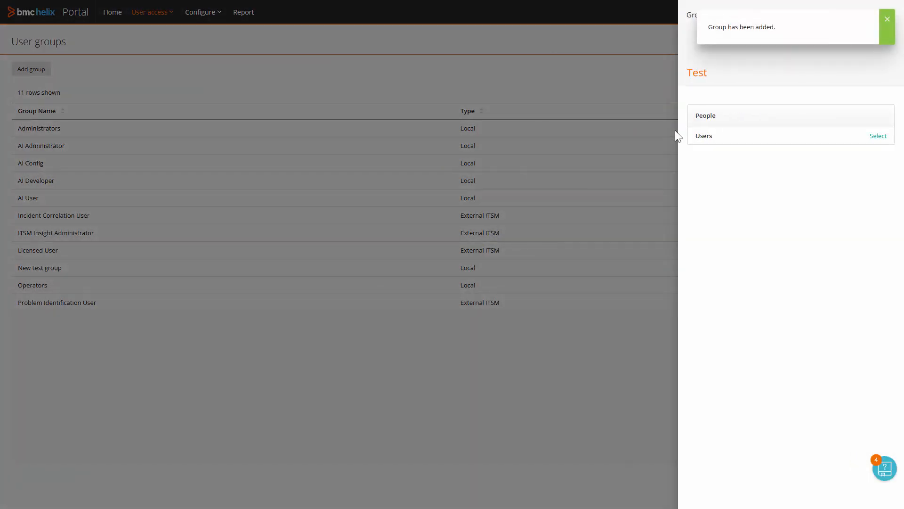
- Add the user found by searching 'liam' to the Test group
left_click(878, 136)
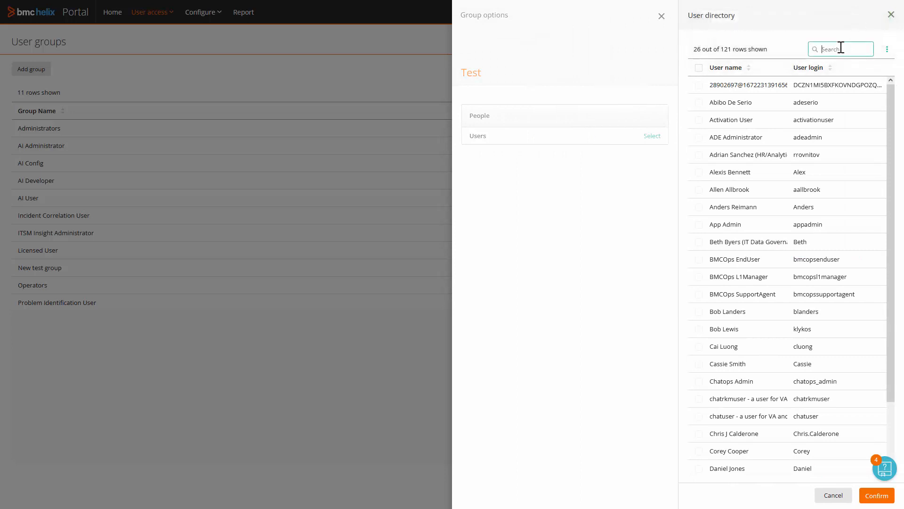
type("liam")
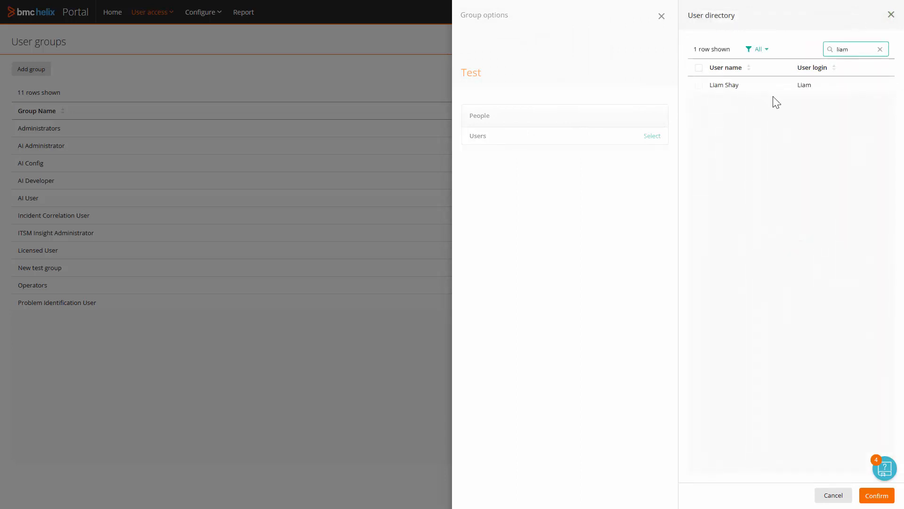
left_click(698, 84)
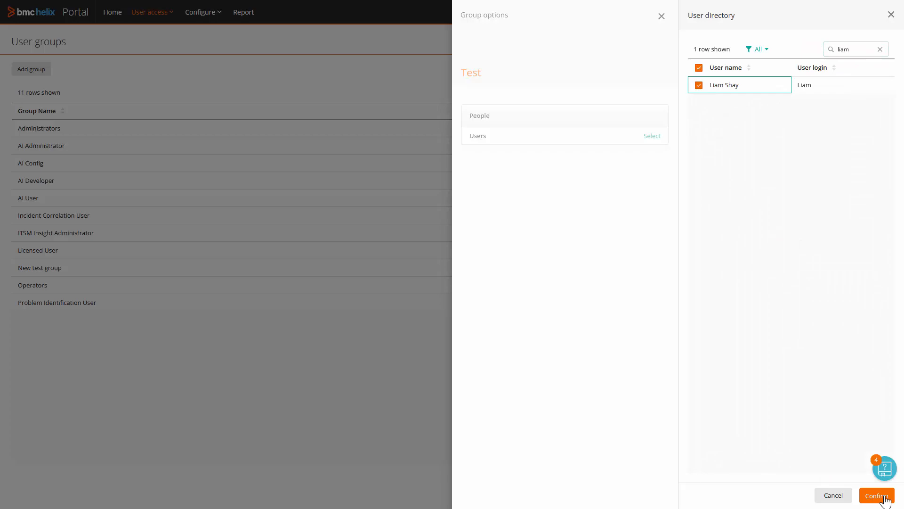
left_click(877, 495)
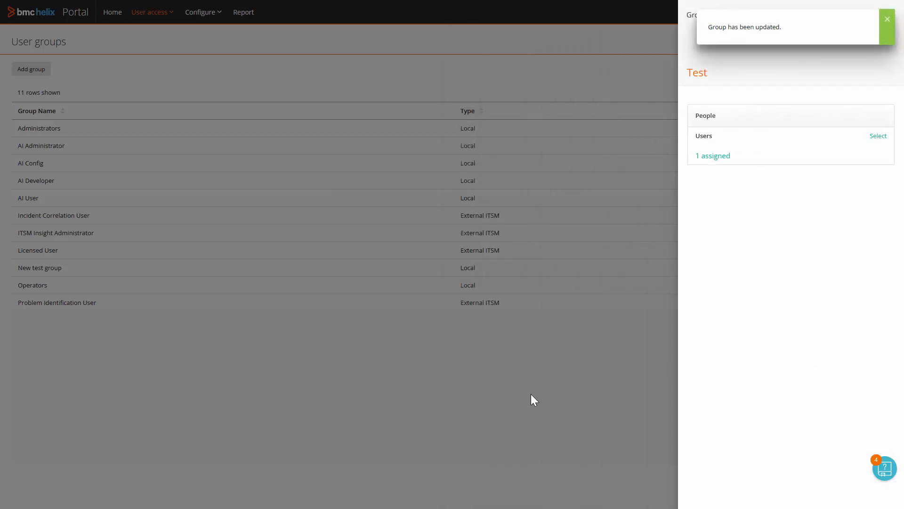
left_click(887, 19)
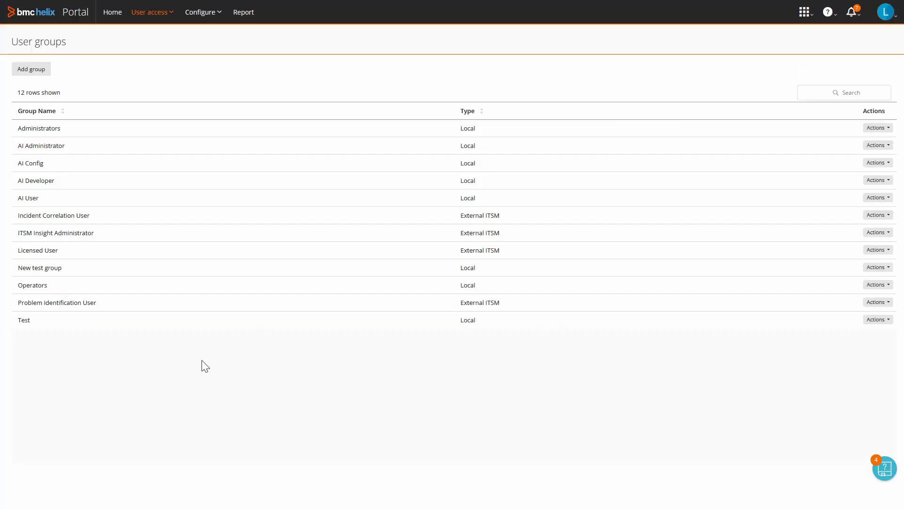
mouse_move(162, 12)
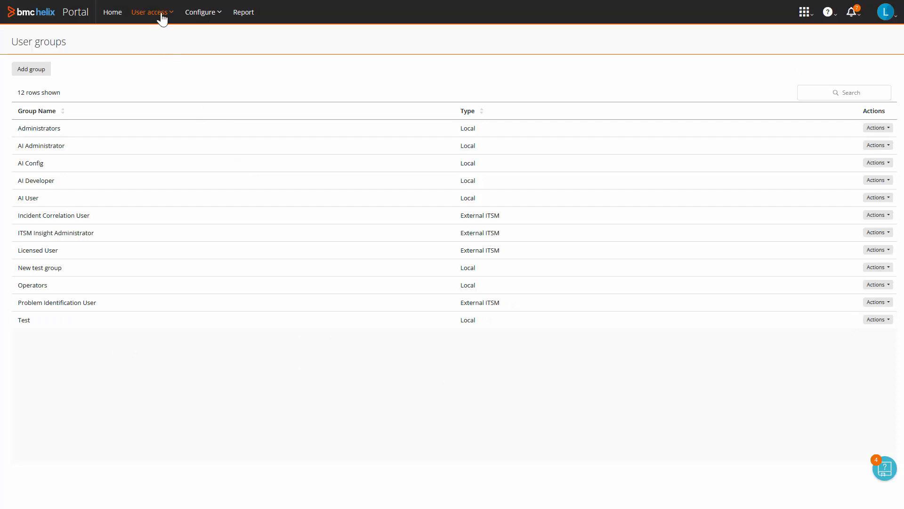
- Open Roles and permissions and bring up the Reporting Viewer role's actions menu
left_click(150, 12)
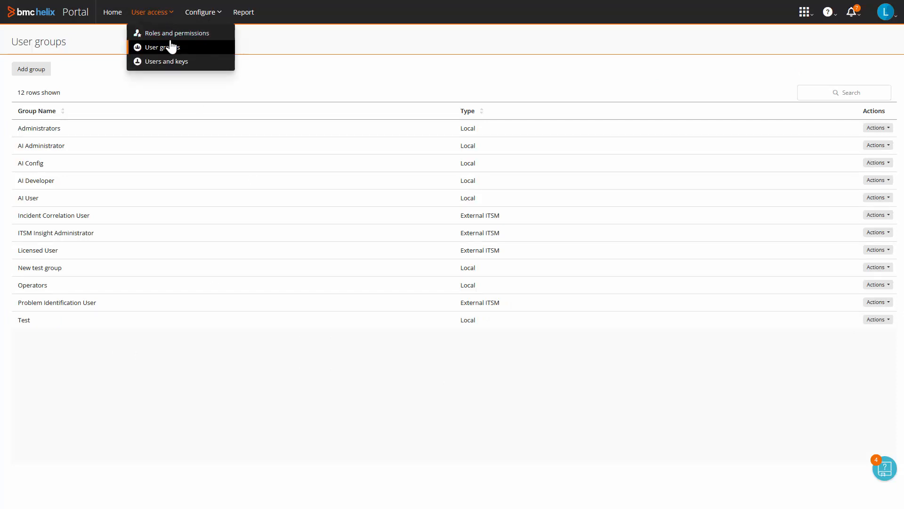
left_click(177, 33)
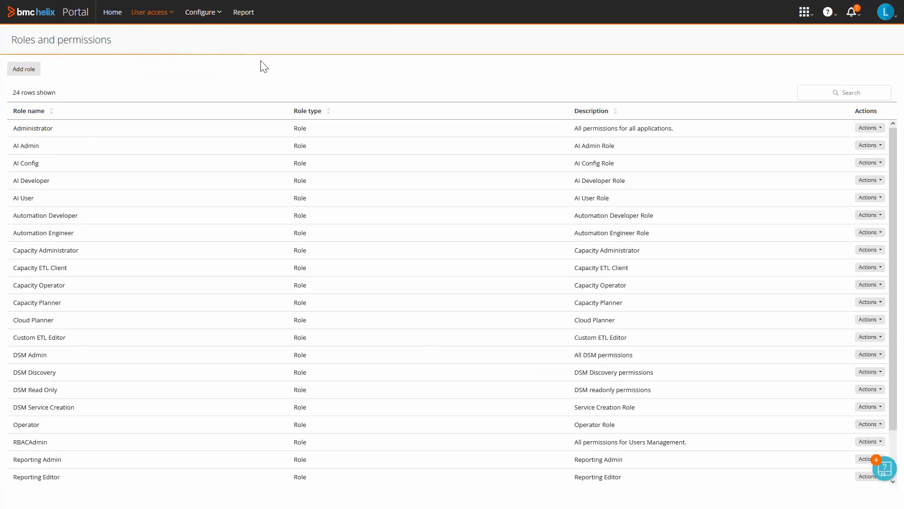
scroll("down", 3)
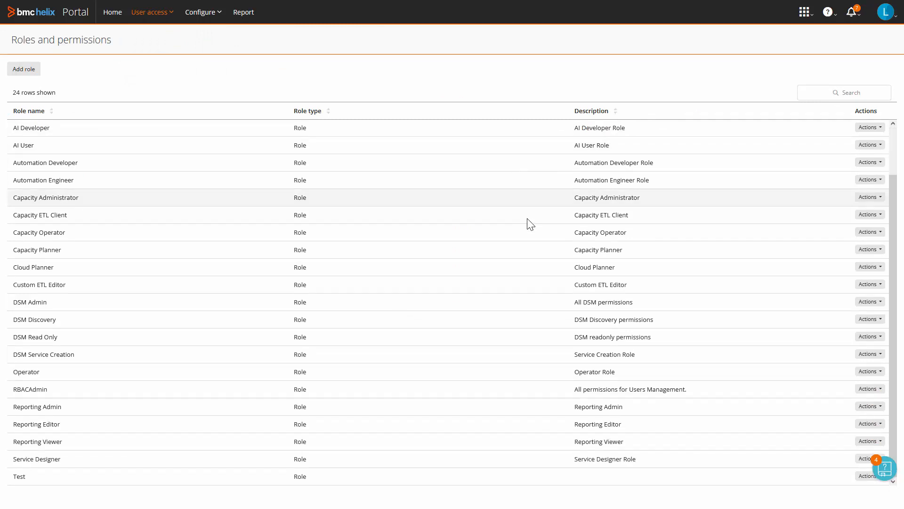
mouse_move(71, 452)
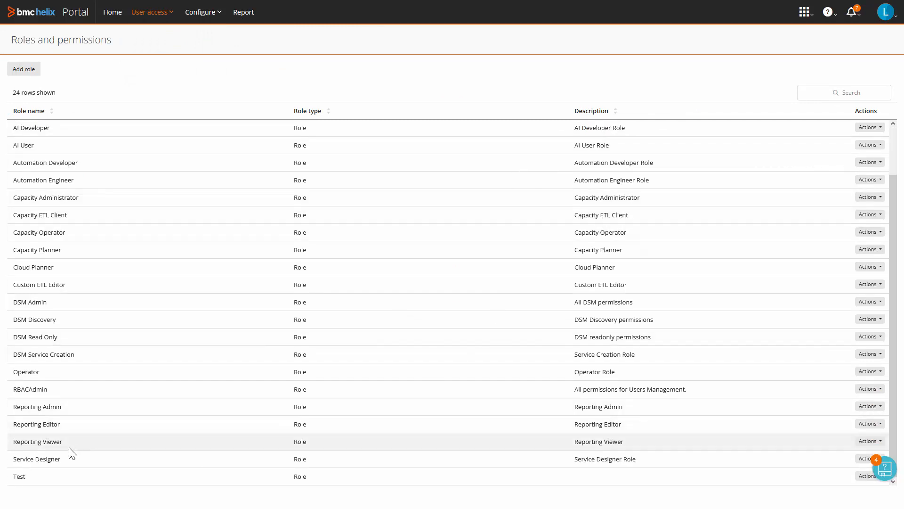
left_click(870, 441)
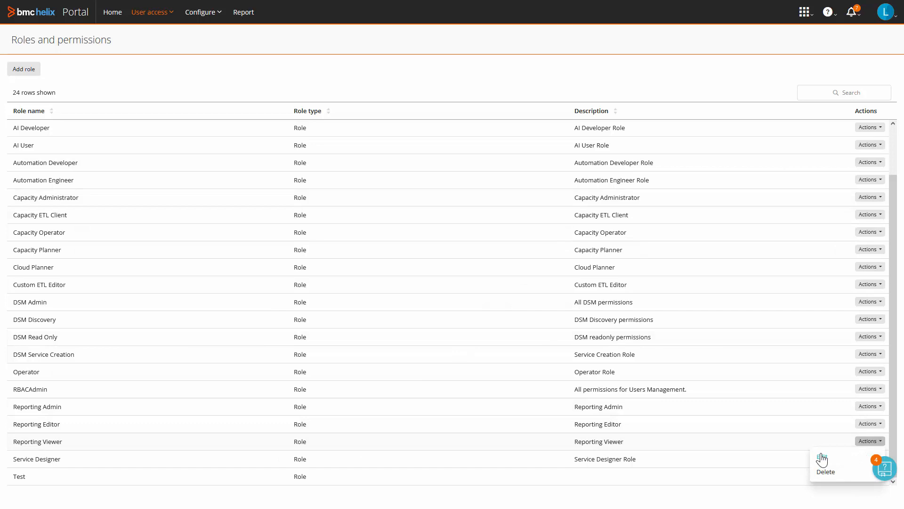
- Edit the Reporting Viewer role to add the Test group to its assigned groups
left_click(868, 441)
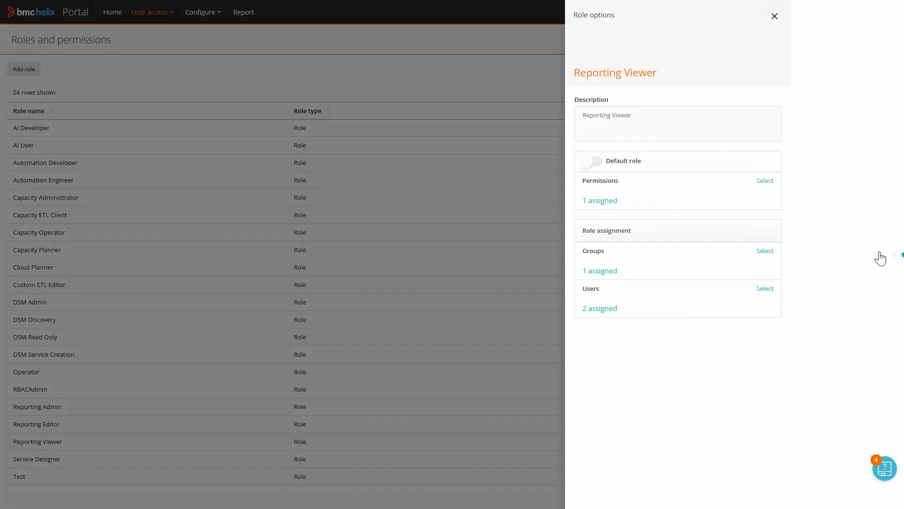
left_click(765, 251)
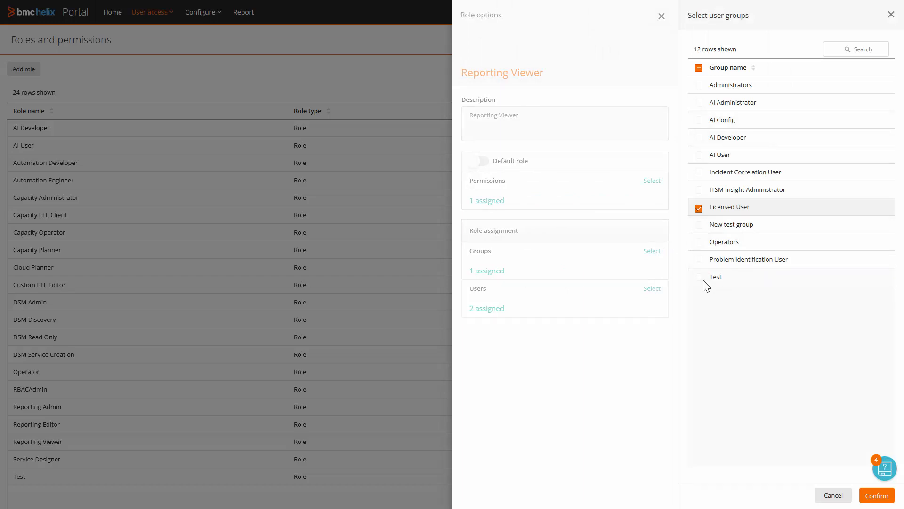
left_click(698, 276)
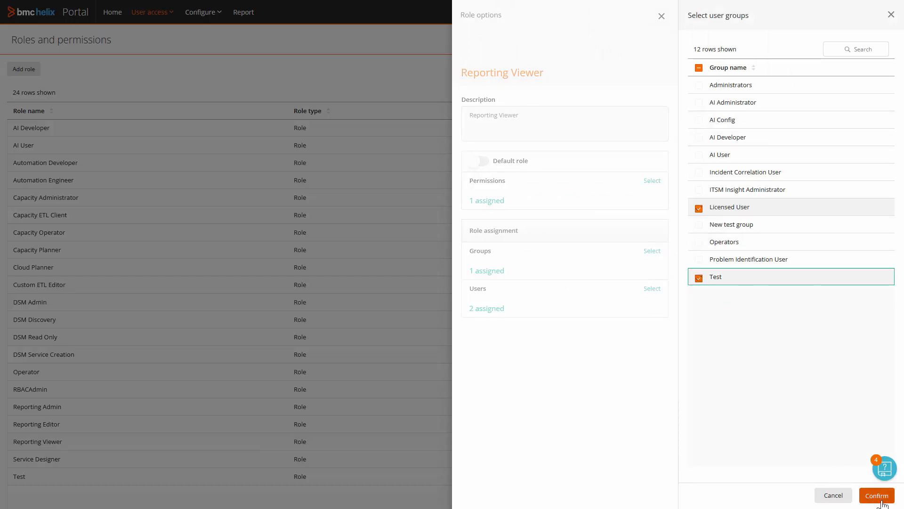
left_click(877, 495)
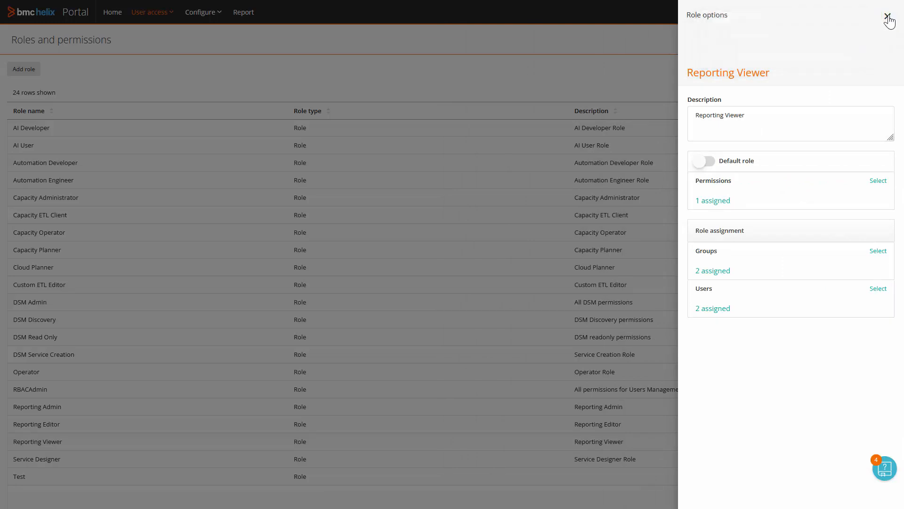
left_click(887, 18)
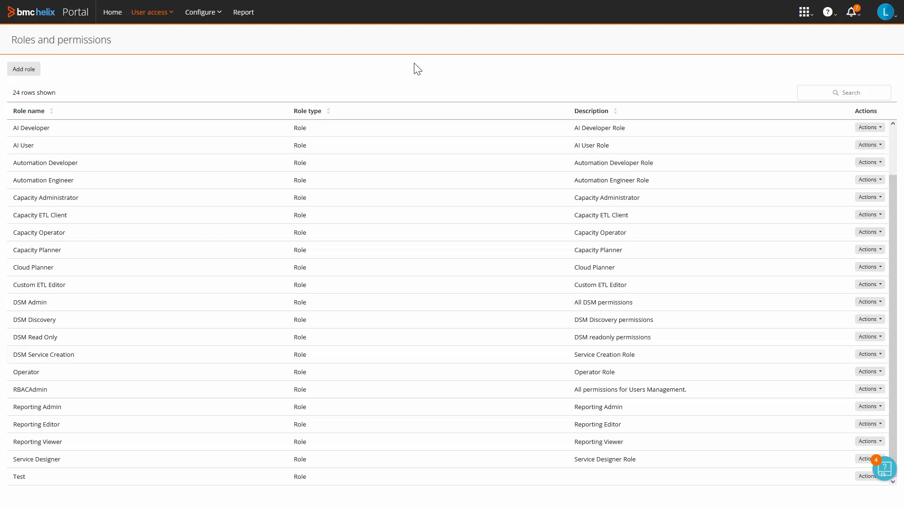
mouse_move(284, 79)
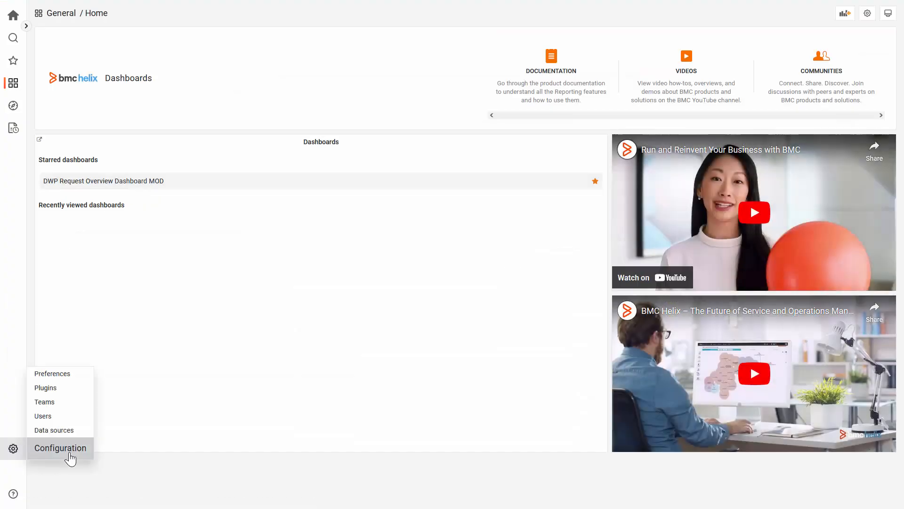
- Open the Test team in Dashboards Teams to view its two members
left_click(59, 448)
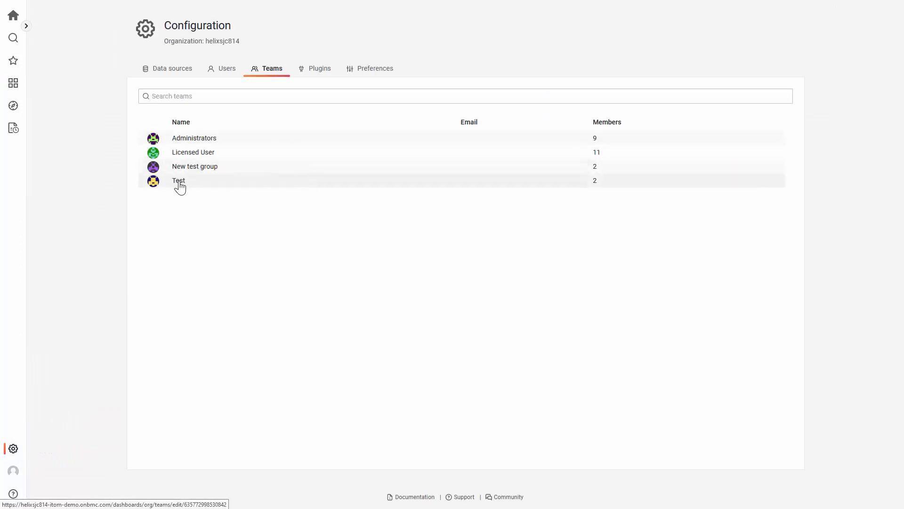
left_click(178, 181)
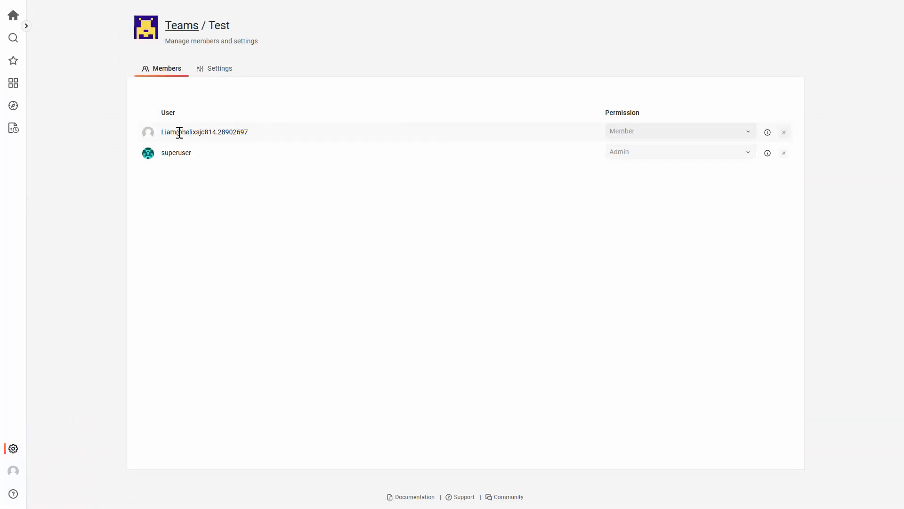